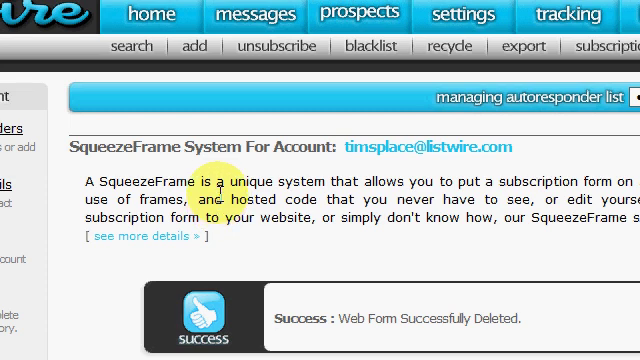
mouse_move(330, 120)
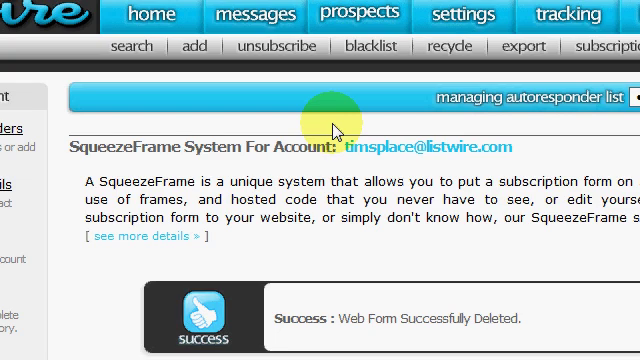
mouse_move(340, 120)
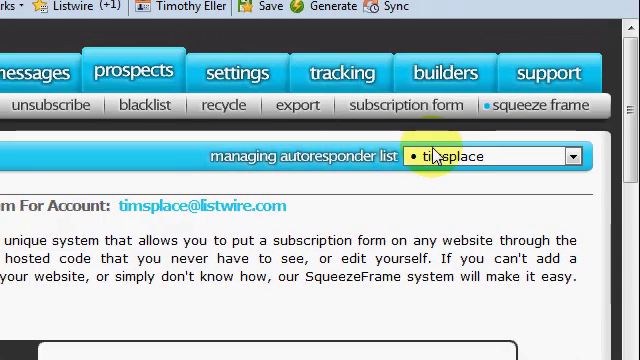
mouse_move(296, 206)
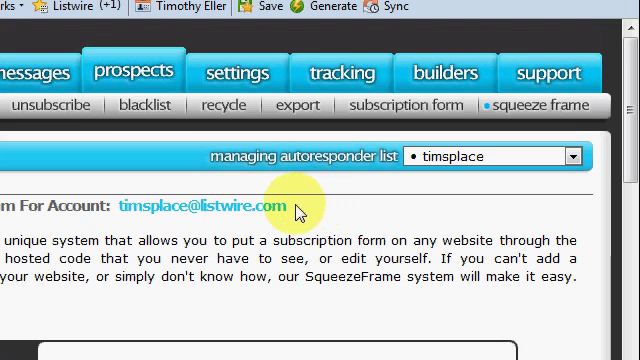
mouse_move(272, 188)
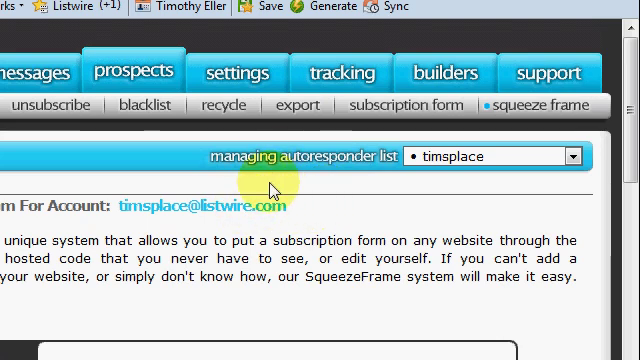
mouse_move(456, 236)
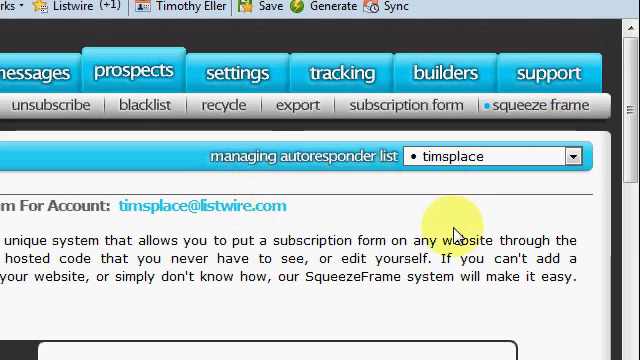
mouse_move(320, 260)
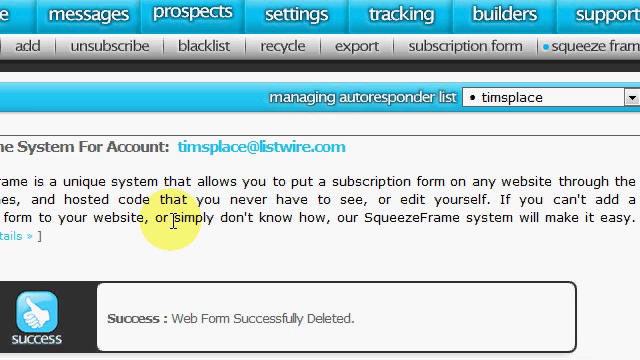
Start a new SqueezeFrame web form and name it gdi.
scroll("down", 3)
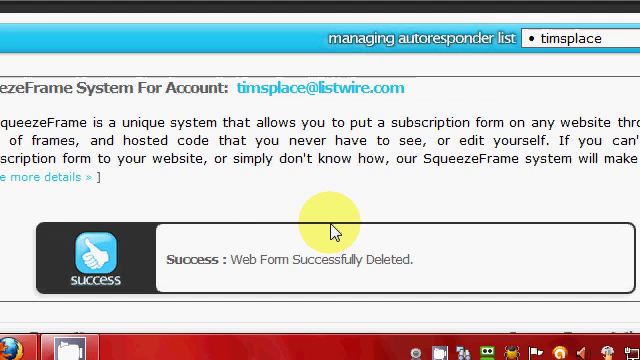
mouse_move(408, 192)
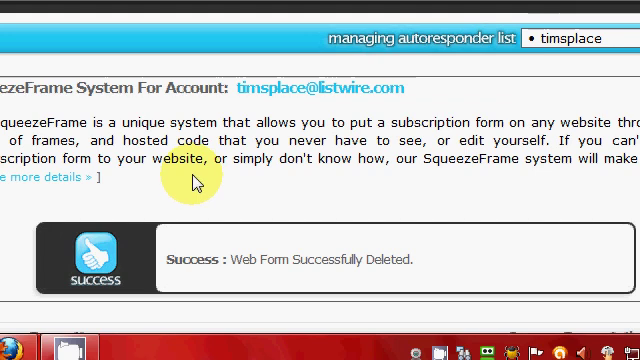
mouse_move(292, 206)
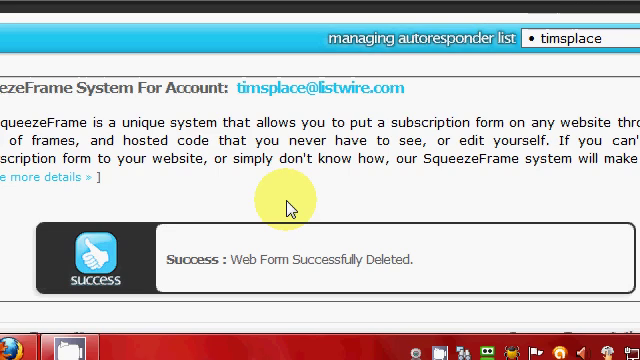
mouse_move(396, 144)
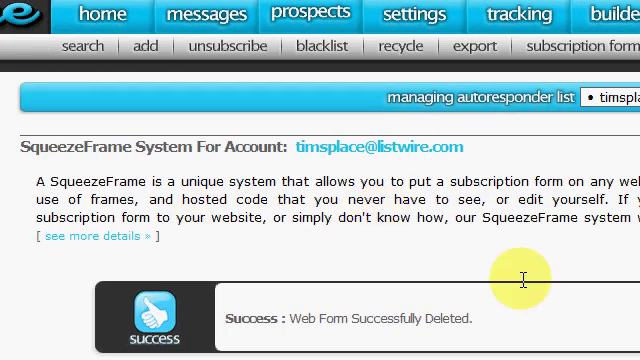
scroll("down", 3)
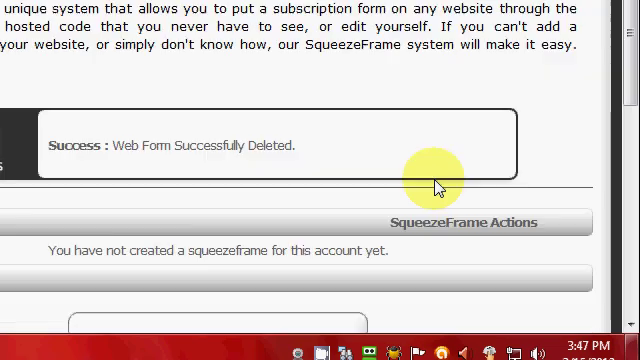
scroll("up", 3)
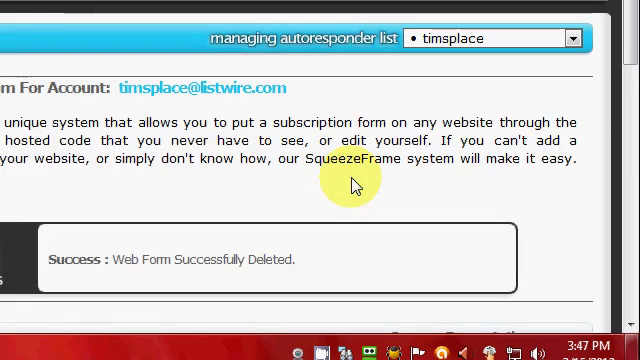
scroll("down", 3)
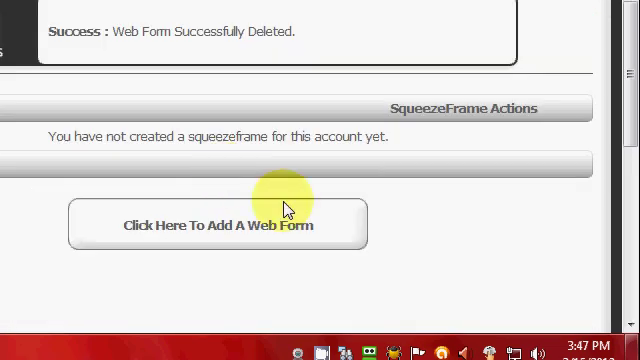
mouse_move(356, 222)
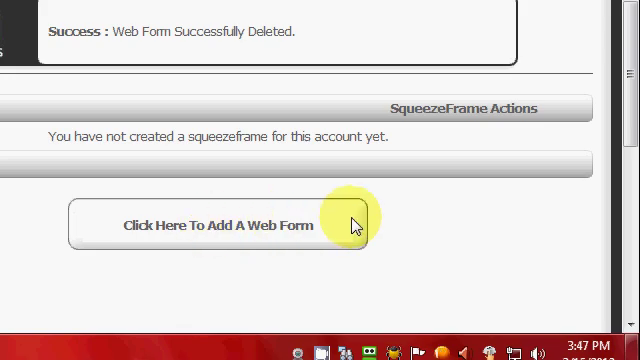
left_click(212, 224)
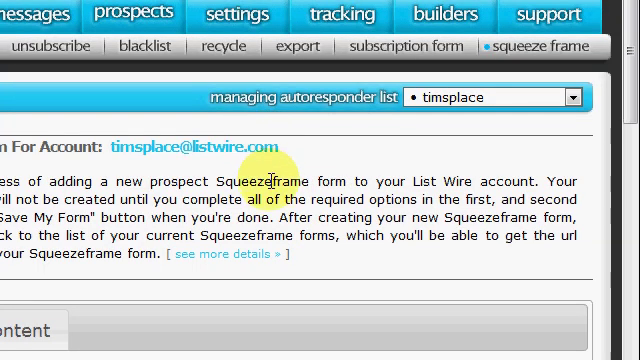
scroll("down", 3)
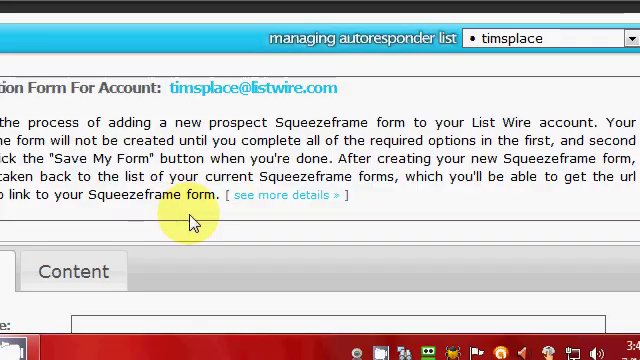
scroll("down", 3)
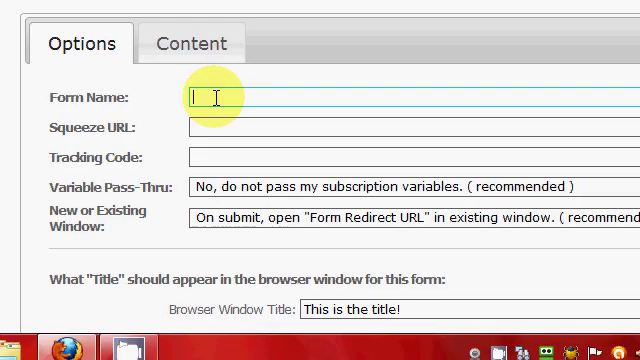
type("g")
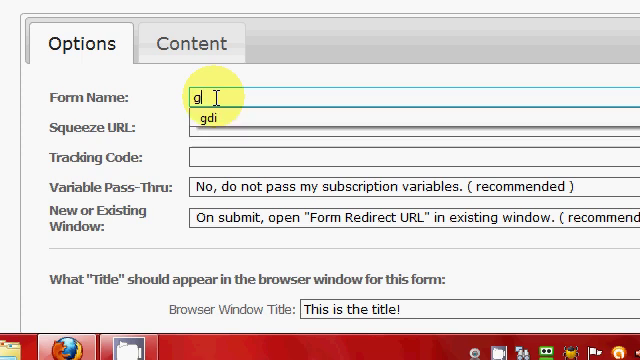
type("di")
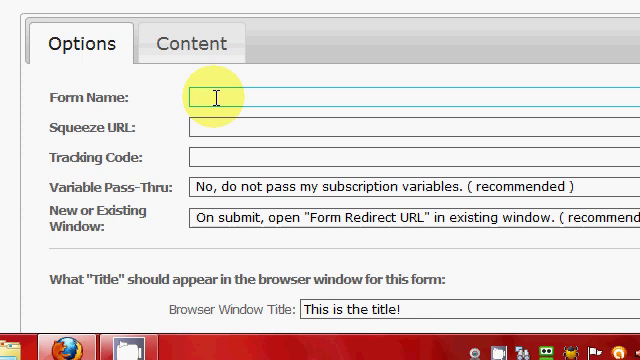
type("gdi")
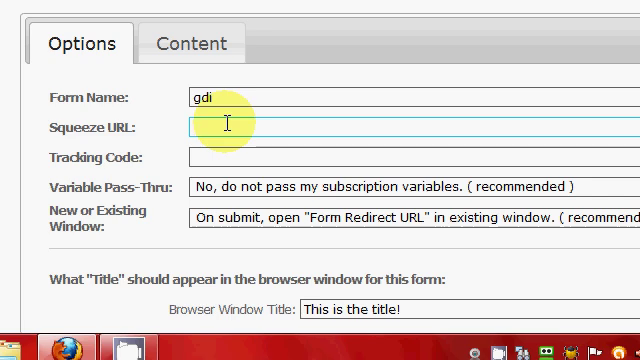
type("ht")
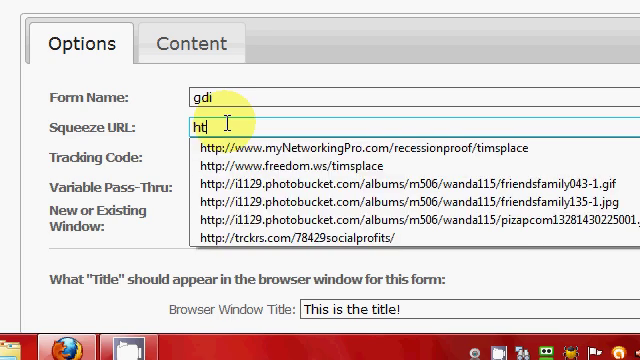
type("tp")
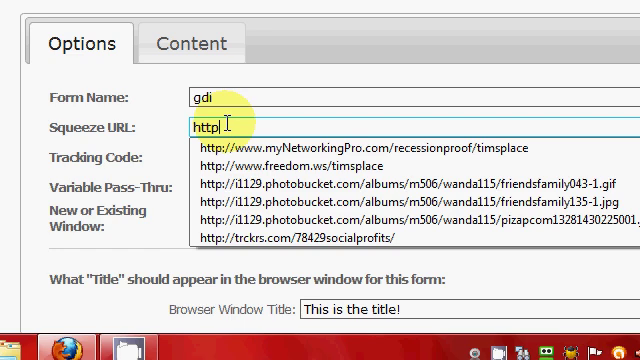
left_click(292, 168)
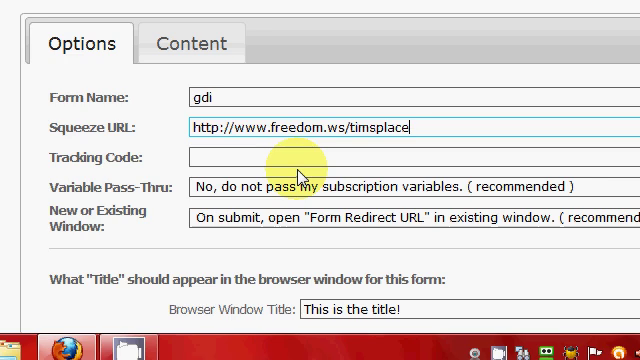
mouse_move(378, 190)
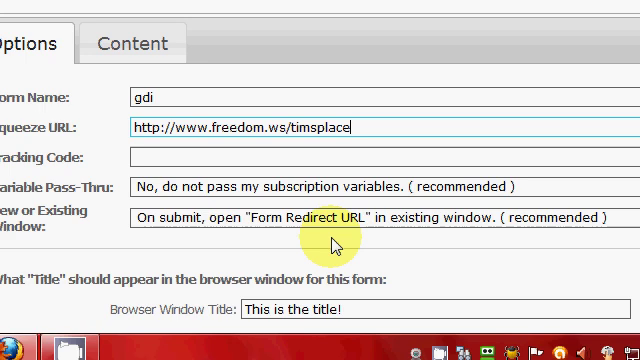
mouse_move(284, 220)
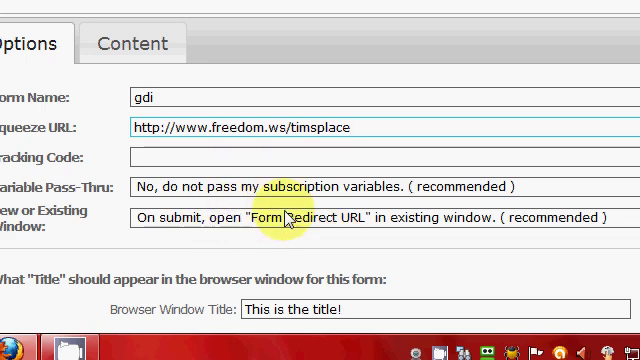
mouse_move(480, 238)
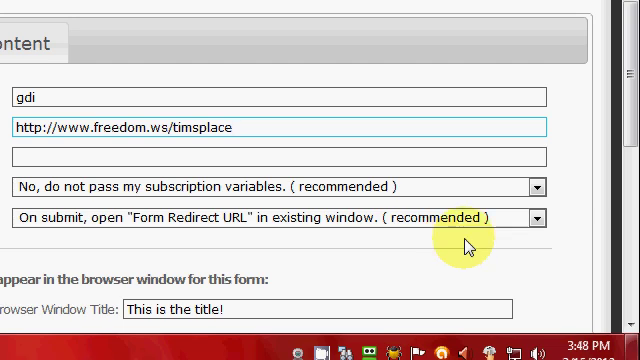
Advance to the form's content editor page.
scroll("down", 3)
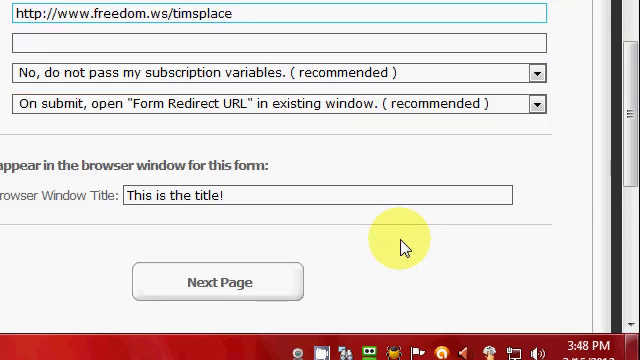
mouse_move(290, 120)
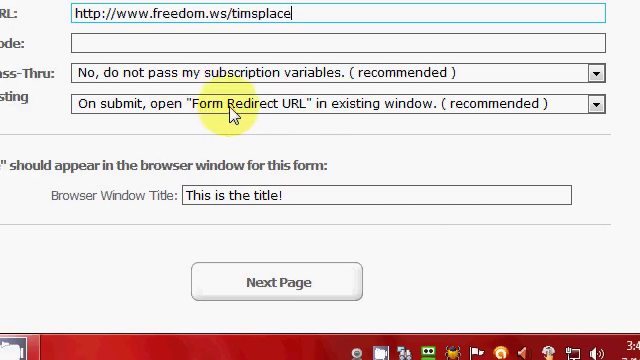
mouse_move(398, 132)
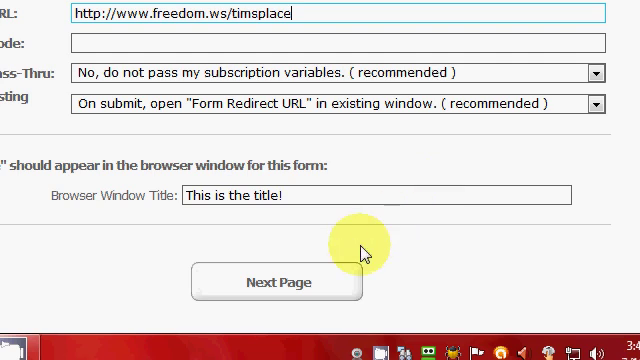
mouse_move(416, 156)
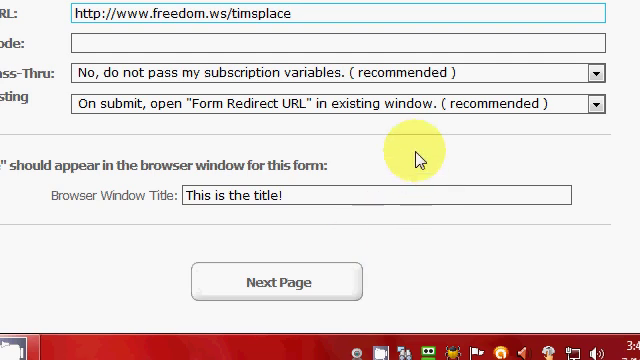
scroll("down", 3)
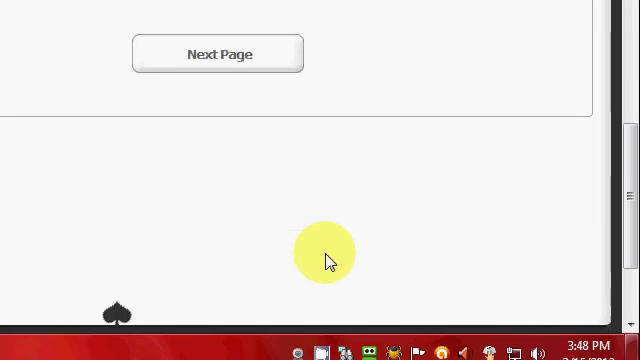
scroll("up", 3)
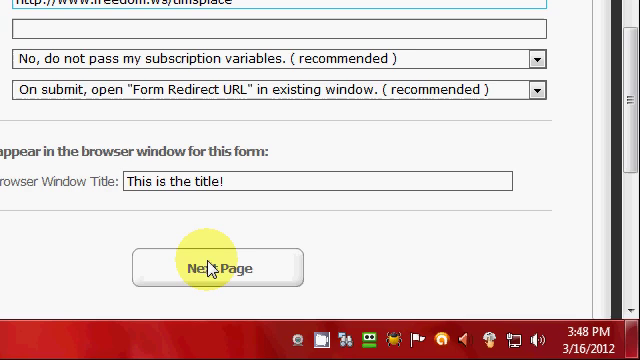
left_click(208, 266)
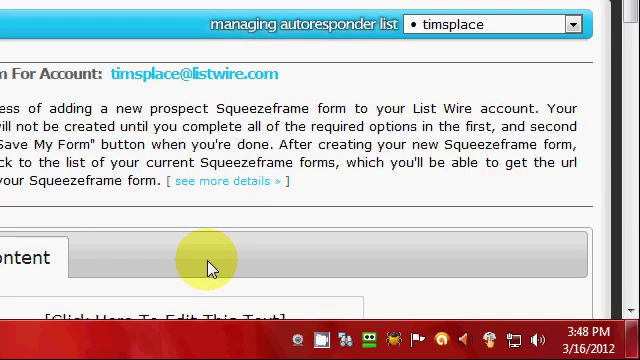
scroll("down", 3)
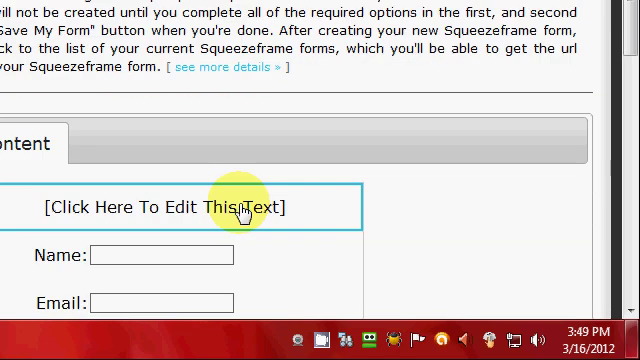
mouse_move(216, 210)
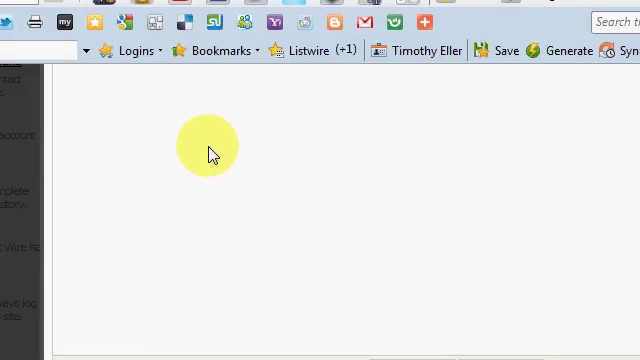
mouse_move(308, 232)
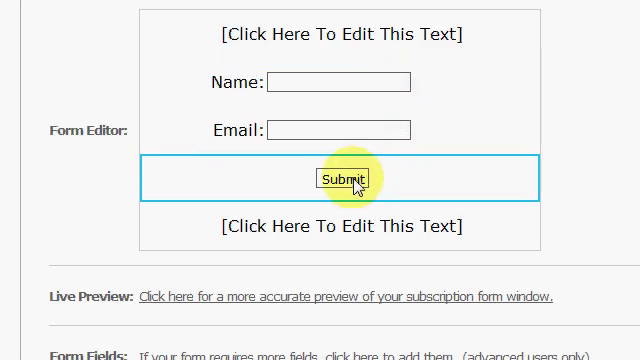
Begin editing the Submit button label and the placeholder text block beneath it.
left_click(344, 178)
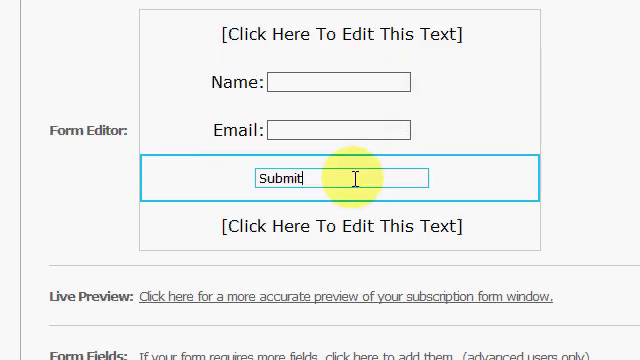
left_click(338, 224)
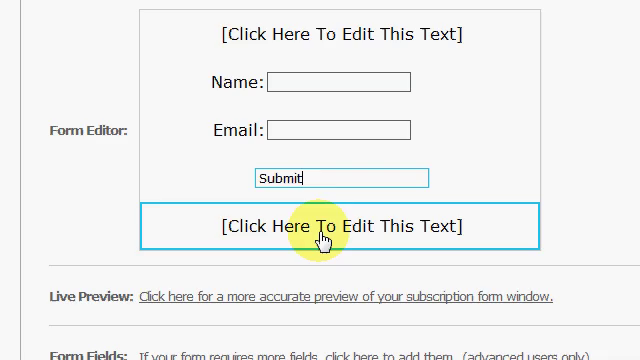
left_click(348, 224)
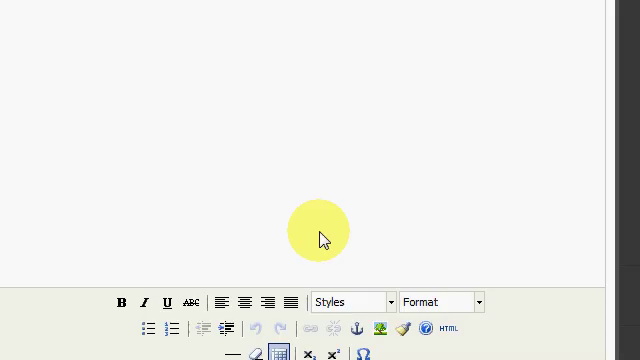
scroll("down", 3)
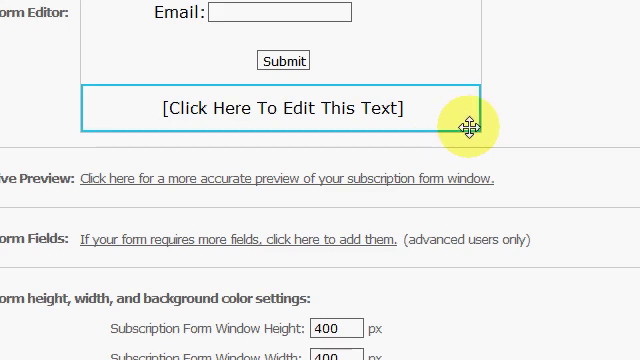
mouse_move(468, 120)
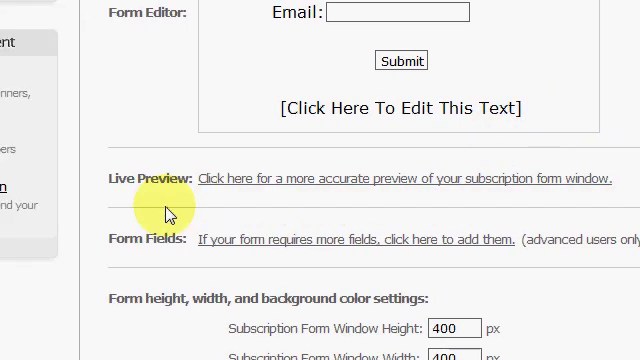
mouse_move(360, 184)
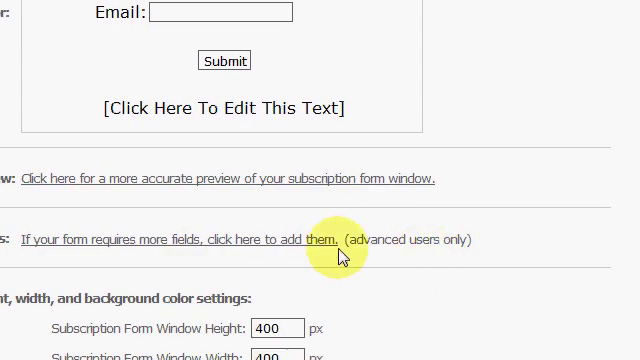
scroll("down", 3)
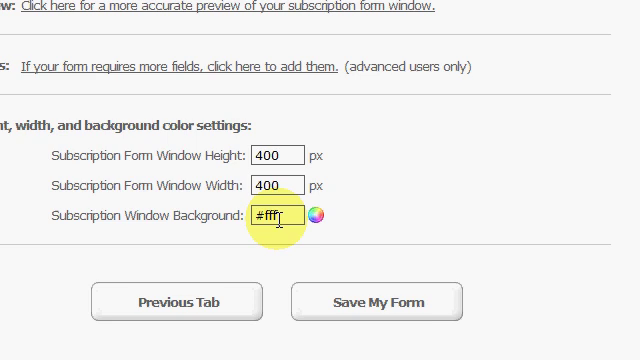
mouse_move(376, 216)
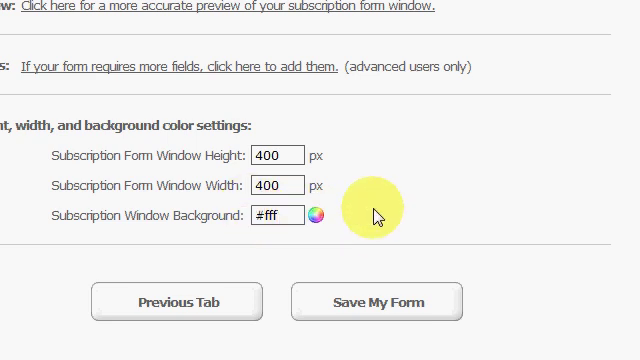
scroll("down", 3)
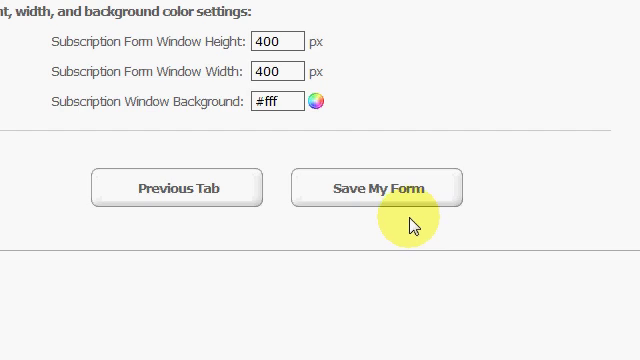
left_click(374, 188)
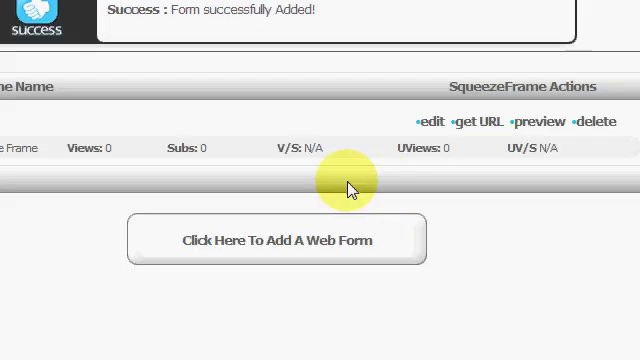
mouse_move(378, 190)
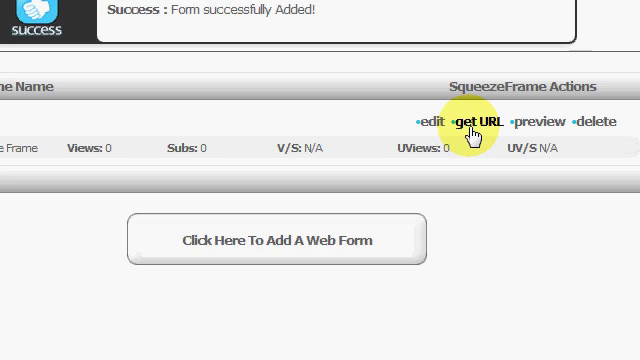
Copy the saved frame's URL squeezeframes.com/11564/28066.html and close the form code window.
left_click(468, 120)
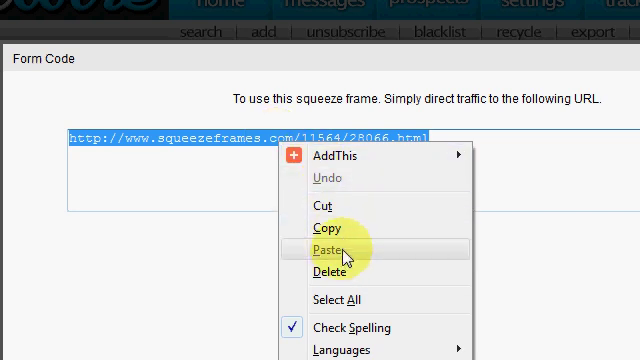
left_click(328, 248)
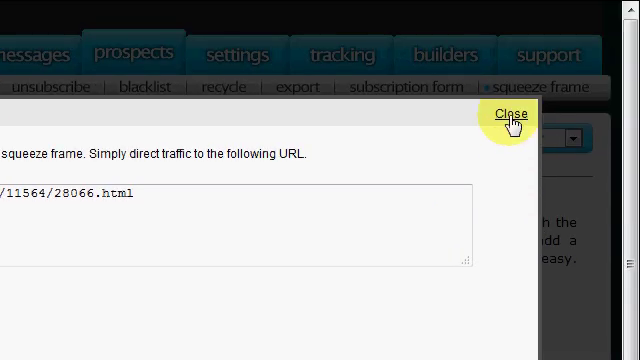
left_click(510, 114)
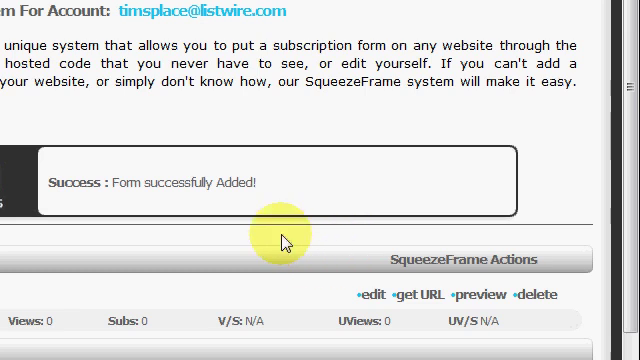
Load the pasted squeeze URL, view the opt-in form over Income For Life, then close it.
scroll("up", 3)
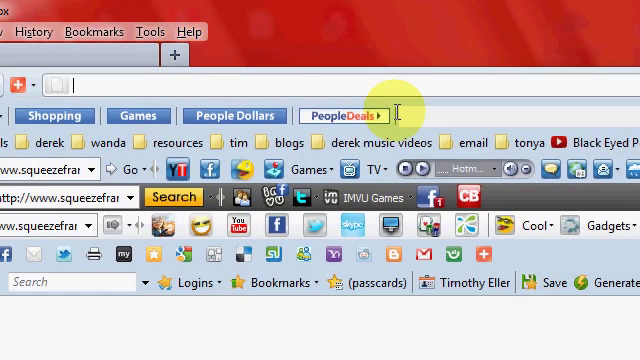
right_click(180, 90)
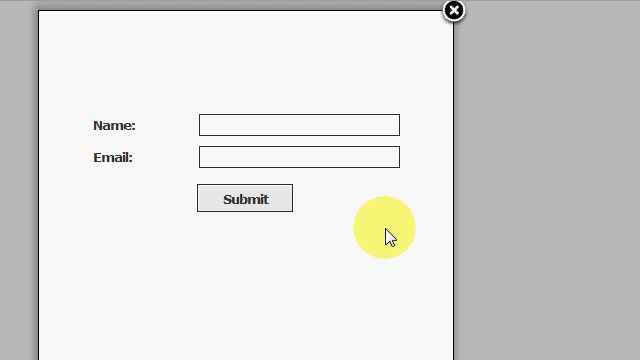
mouse_move(350, 212)
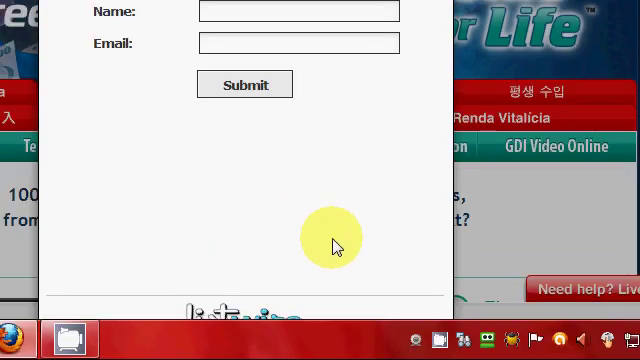
mouse_move(348, 172)
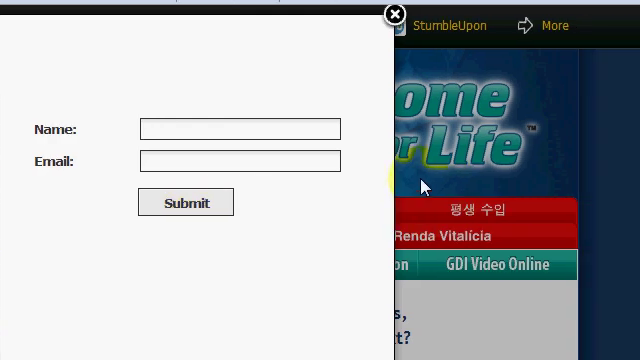
mouse_move(378, 144)
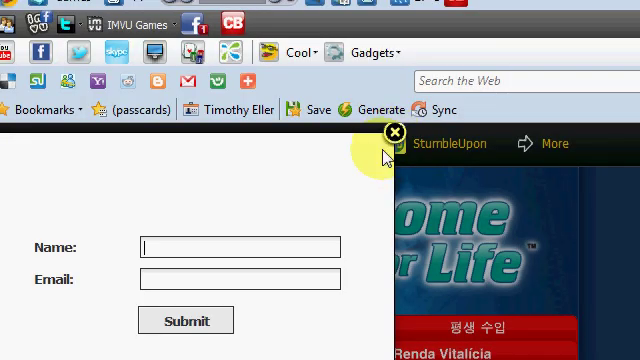
left_click(396, 132)
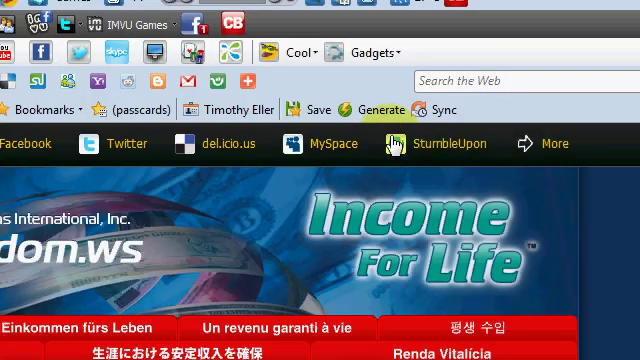
scroll("down", 3)
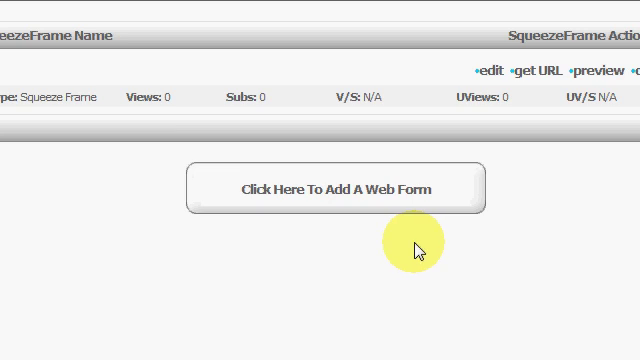
left_click(336, 188)
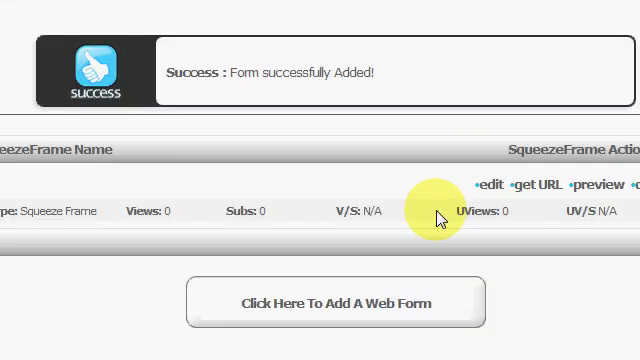
mouse_move(428, 212)
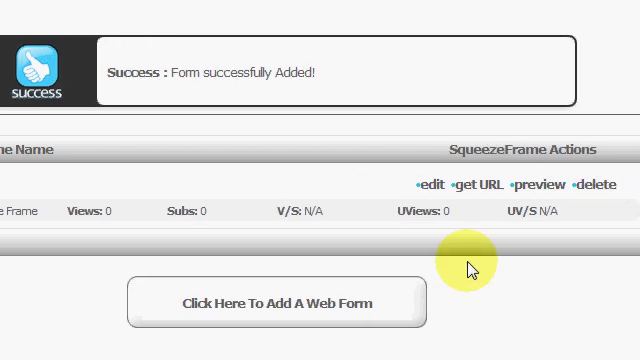
scroll("up", 3)
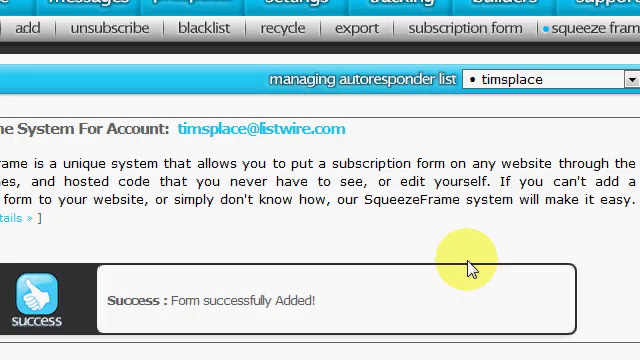
scroll("down", 3)
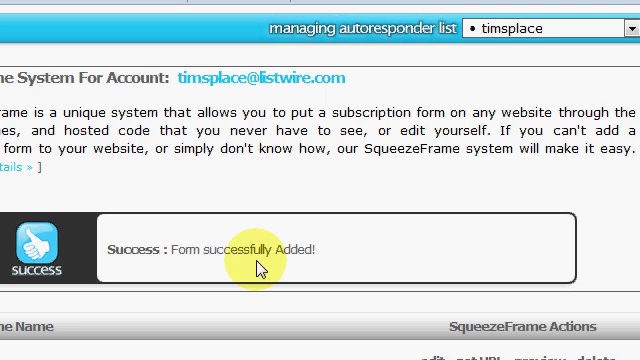
scroll("down", 3)
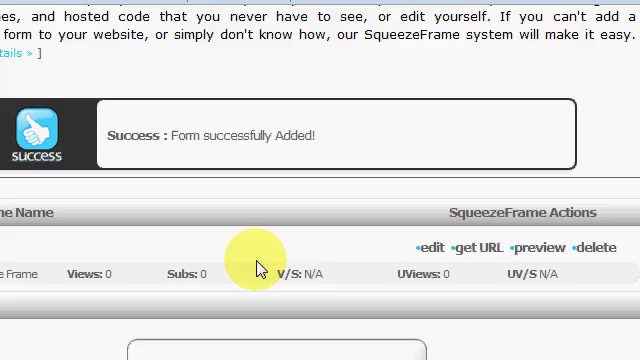
scroll("up", 3)
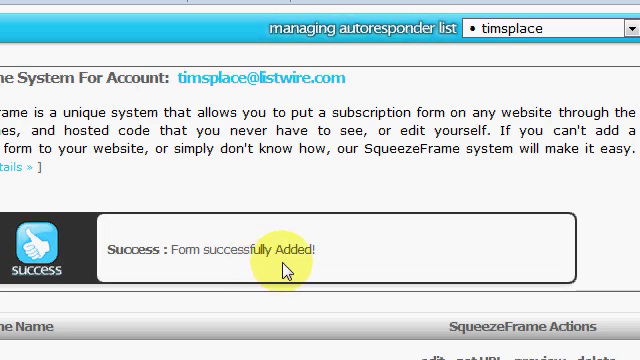
scroll("down", 3)
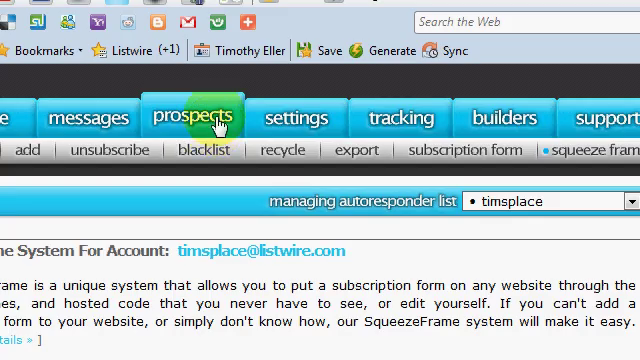
left_click(300, 116)
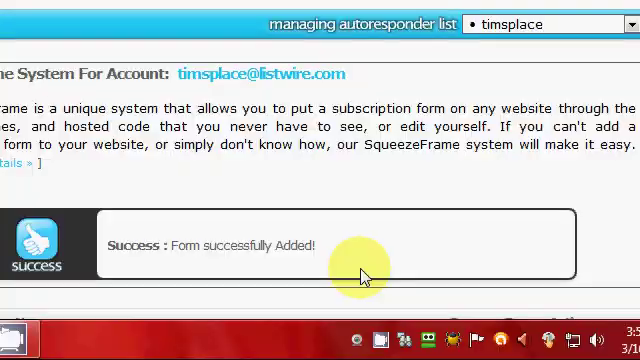
mouse_move(340, 228)
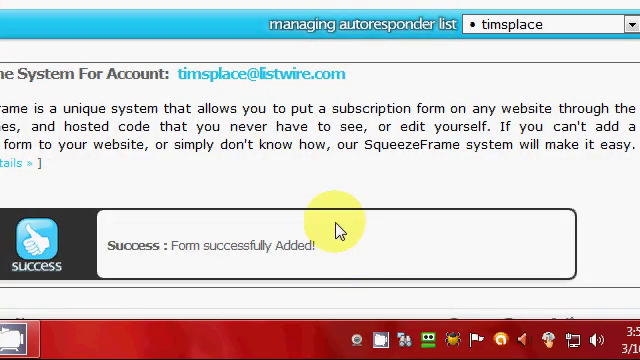
mouse_move(402, 304)
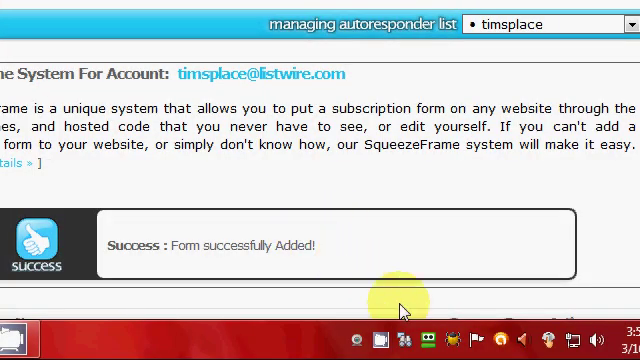